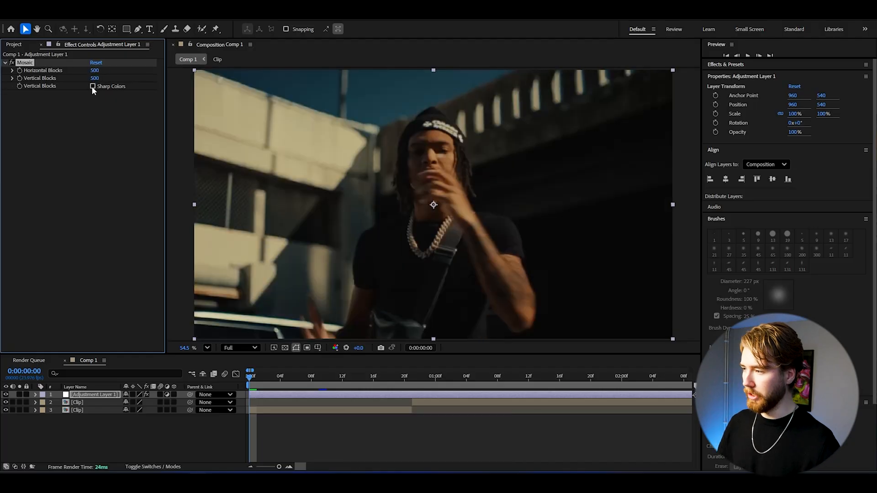
Enable Sharp Colors on the adjustment layer's Mosaic effect
left_click(92, 86)
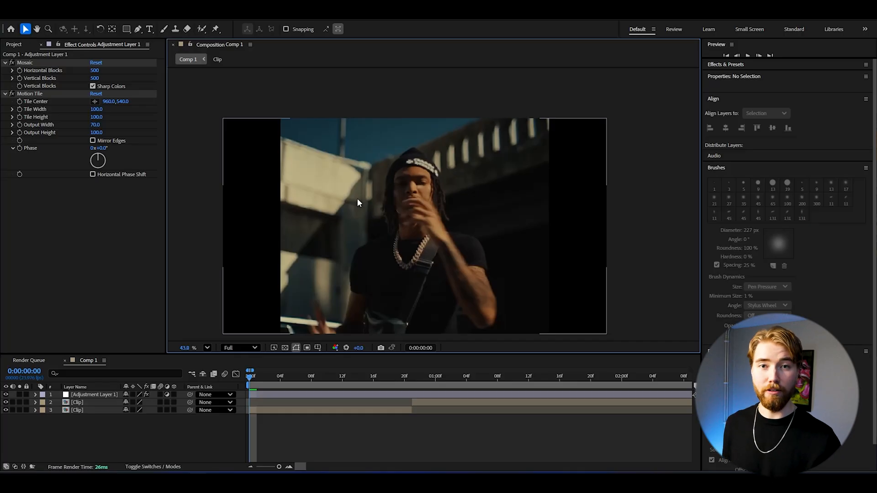
mouse_move(274, 362)
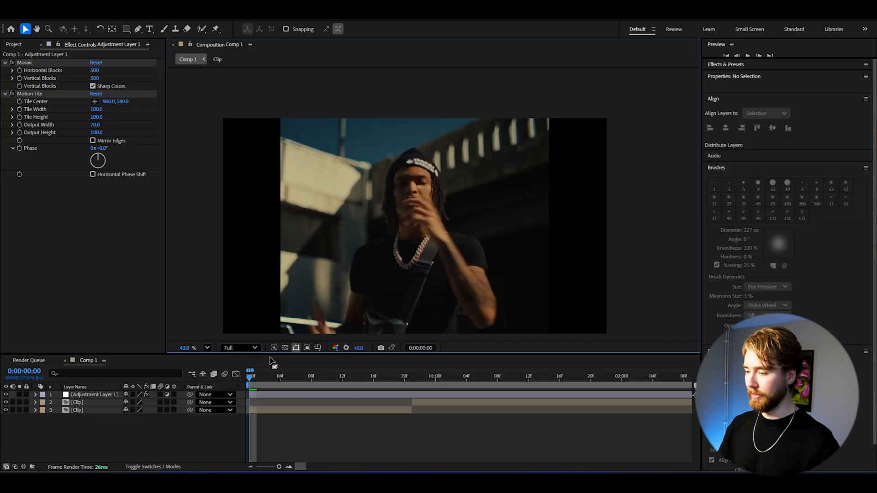
Lower Hue/Saturation Master Saturation to -25 on the adjustment layer
left_click(93, 395)
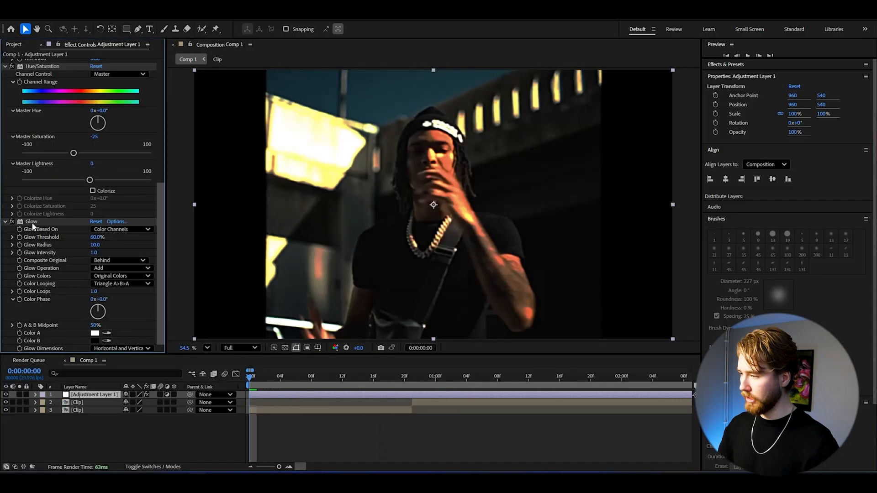
Tune Glow to radius 225 and intensity 0.3, and set Motion Tile Output Width to 60
scroll("up", 3)
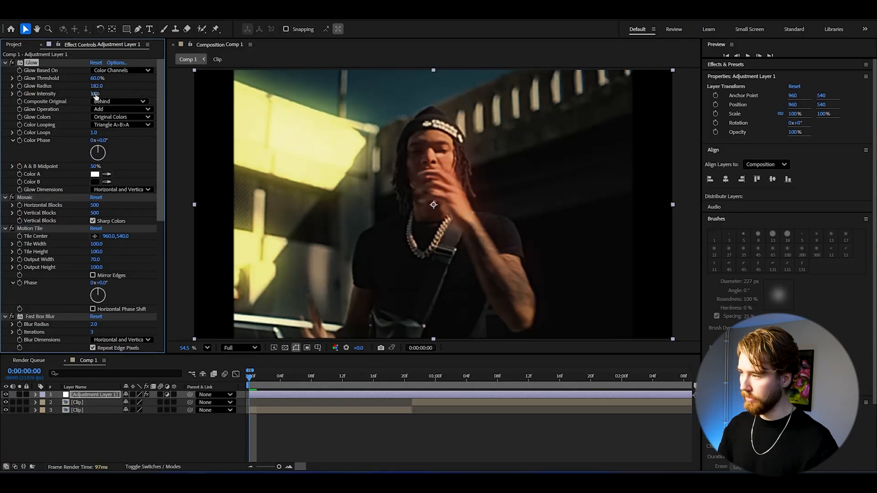
left_click_drag(96, 85, 112, 85)
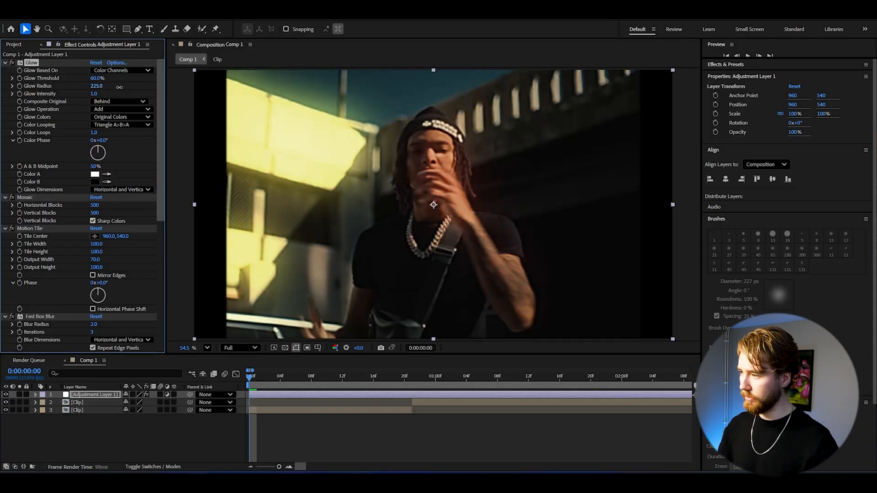
left_click(94, 93)
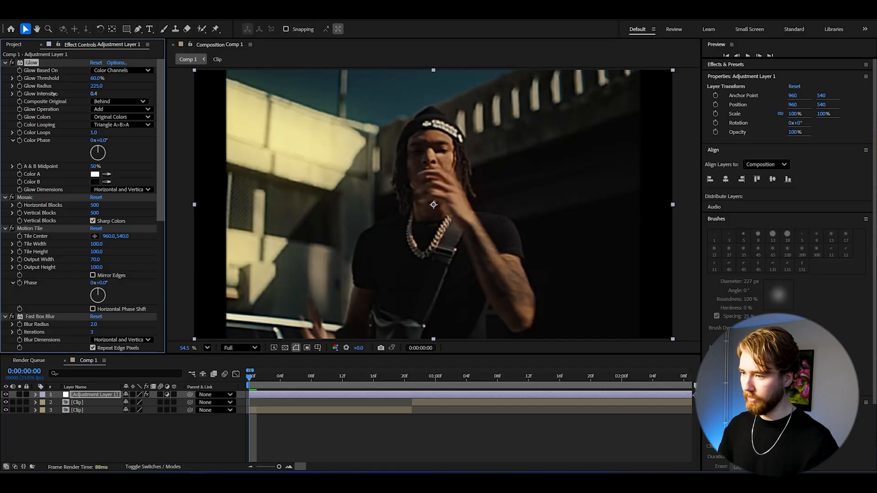
double_click(96, 260)
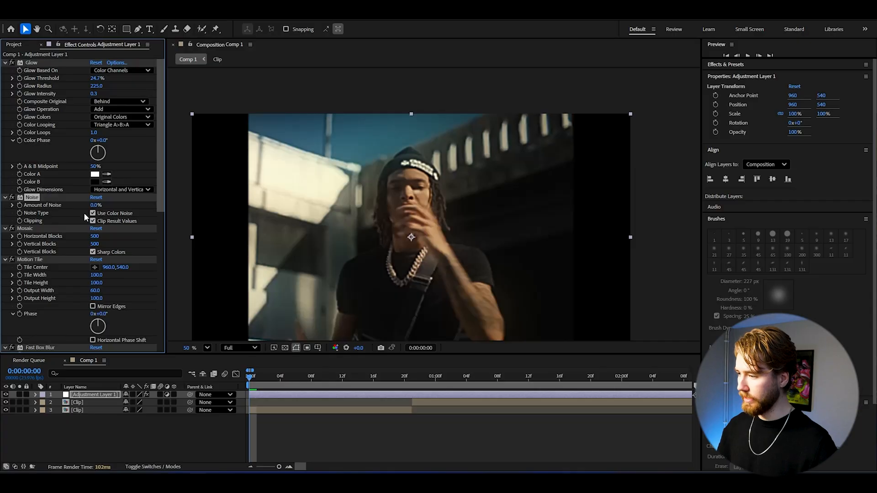
left_click_drag(101, 205, 112, 205)
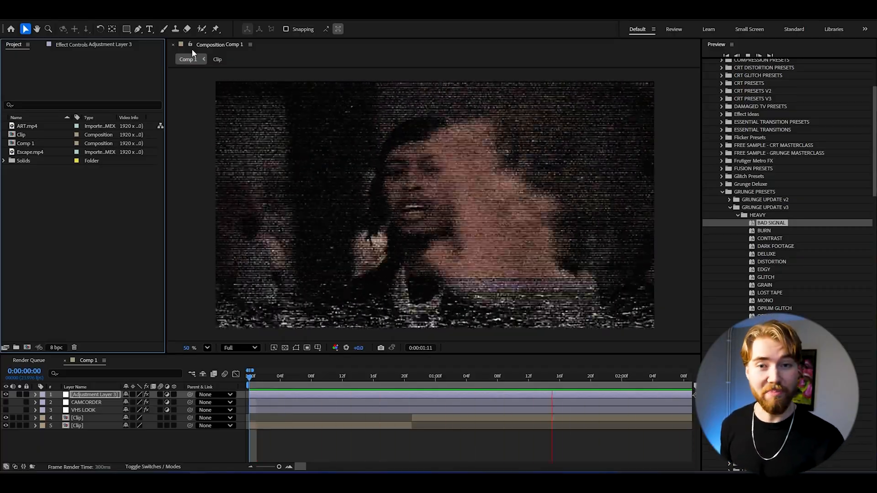
Select the new top adjustment layer and apply a grunge preset from Effects & Presets
left_click(473, 376)
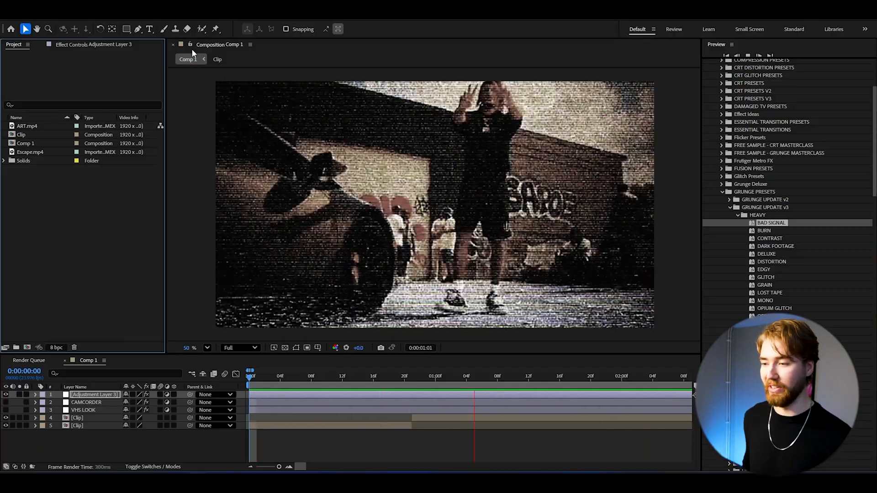
double_click(772, 222)
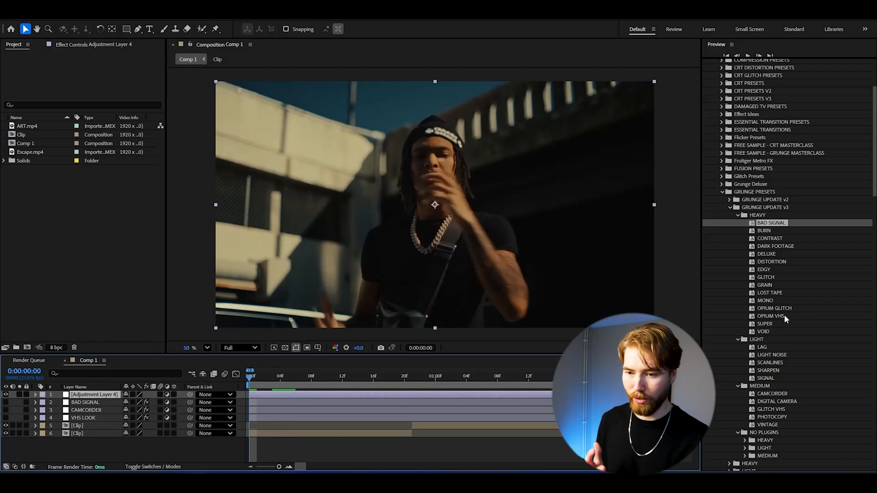
Apply the SUPER preset from GRUNGE UPDATE v3 > HEAVY to the top adjustment layer
left_click(764, 324)
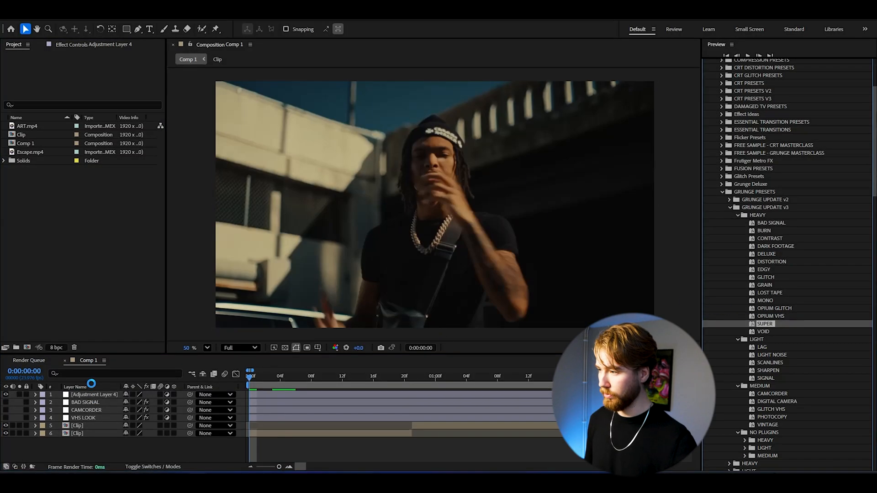
double_click(765, 324)
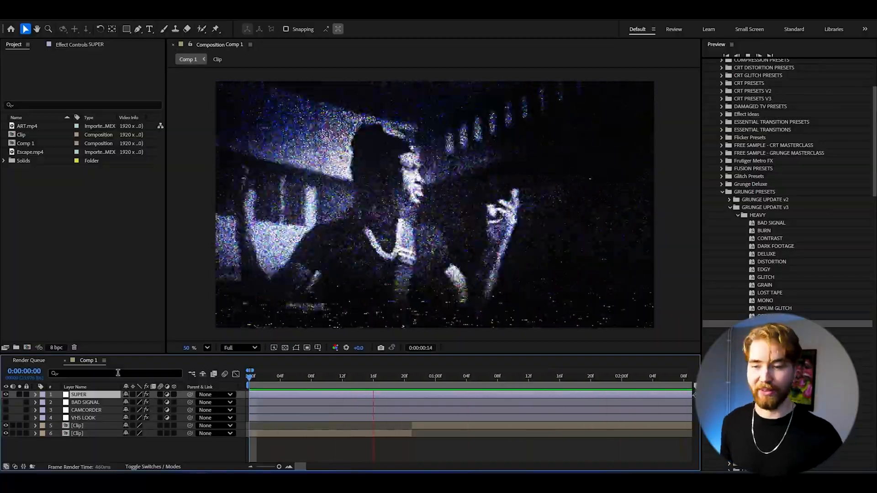
left_click(287, 380)
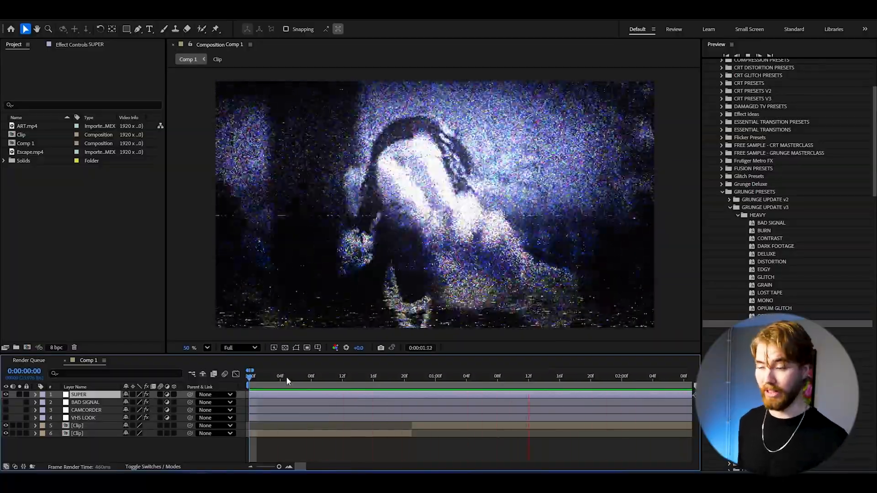